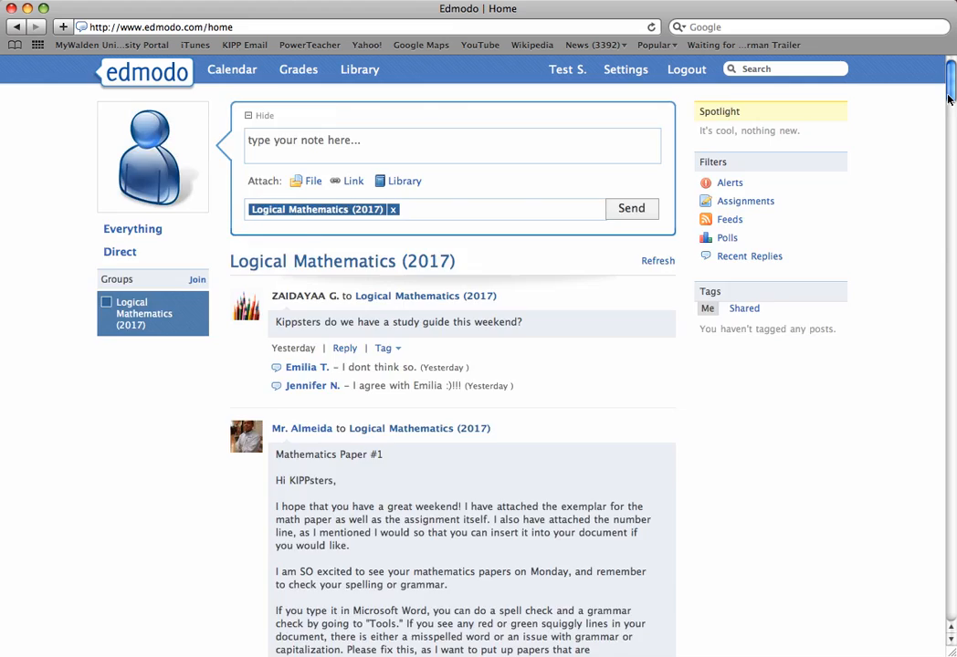
Step: Browse down the group feed and select a post
scroll(down, 3)
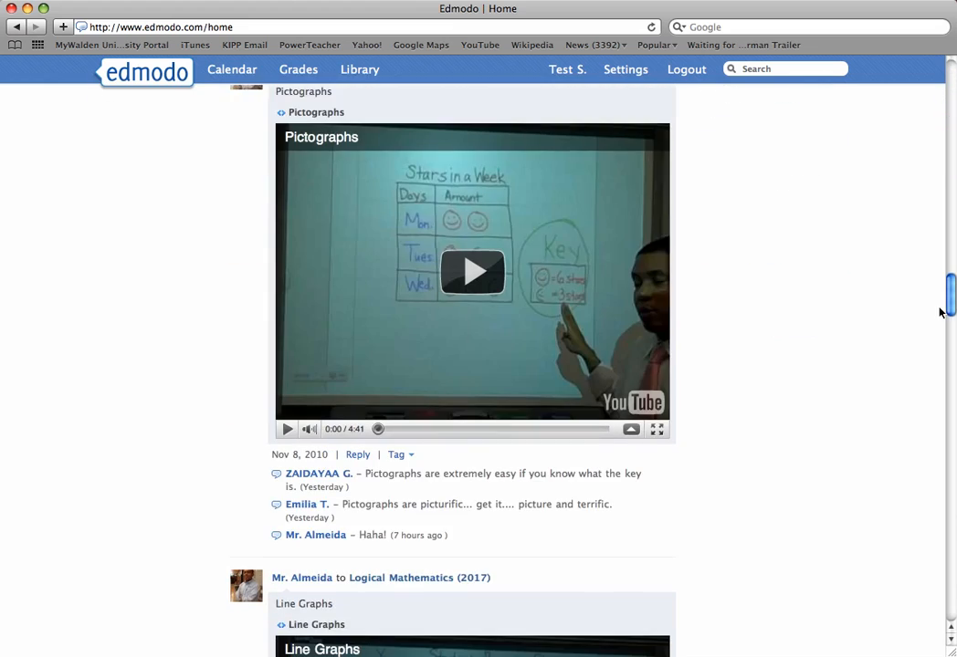
scroll(down, 3)
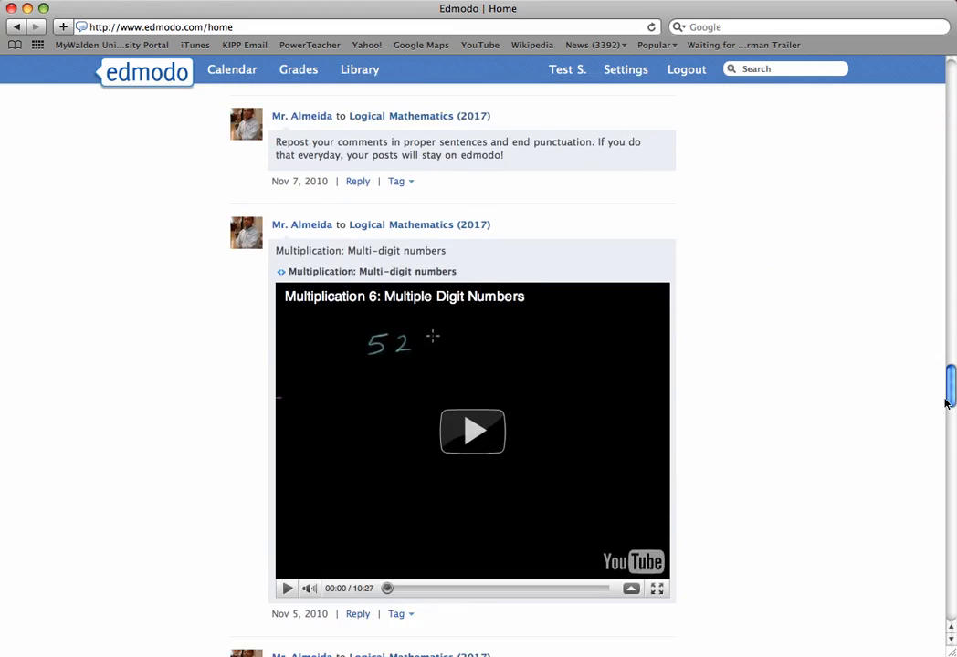
scroll(down, 3)
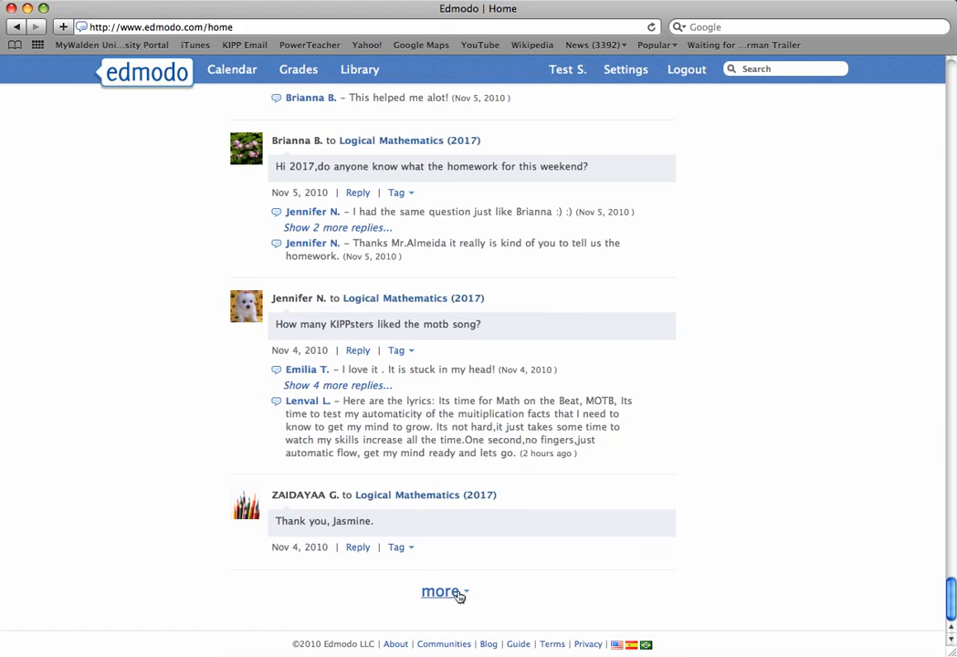
click(442, 592)
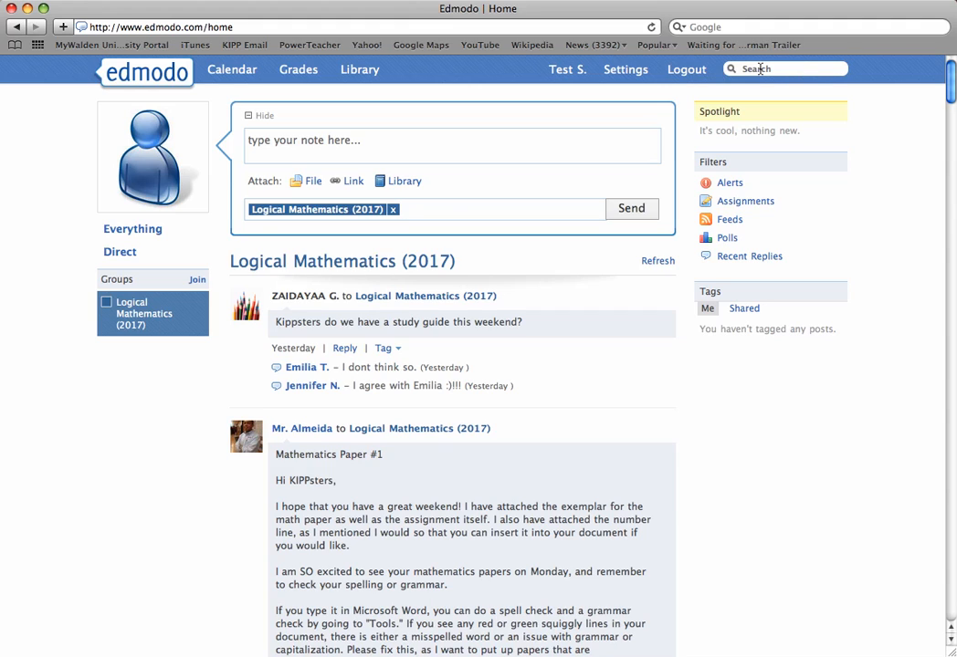
Step: Search the posts for 'add fractions' to reach the Add Fractions & Mixed Numbers video
click(783, 69)
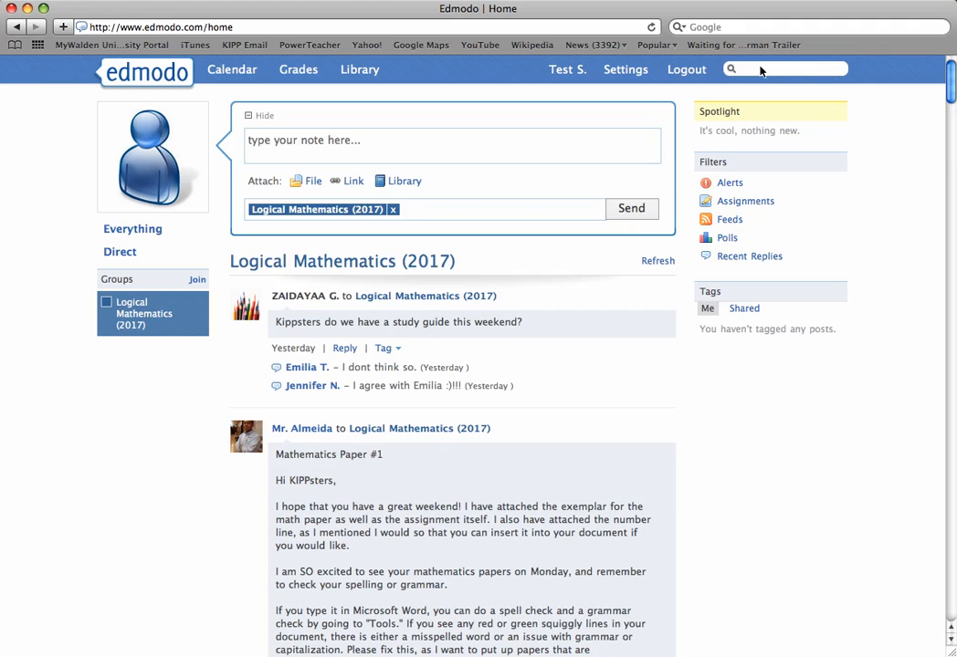
text(a)
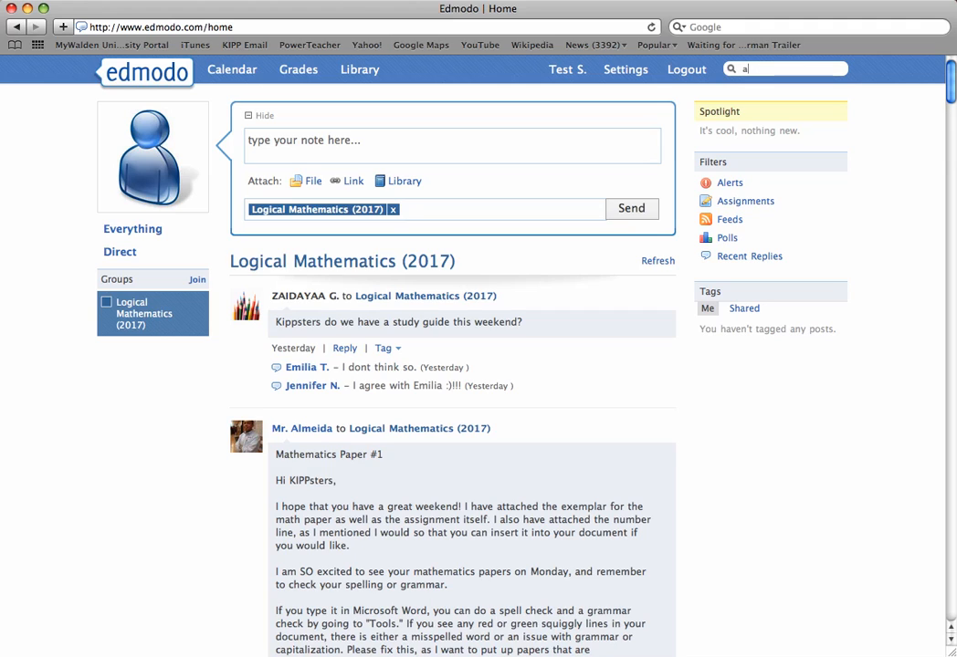
text(dd fractions)
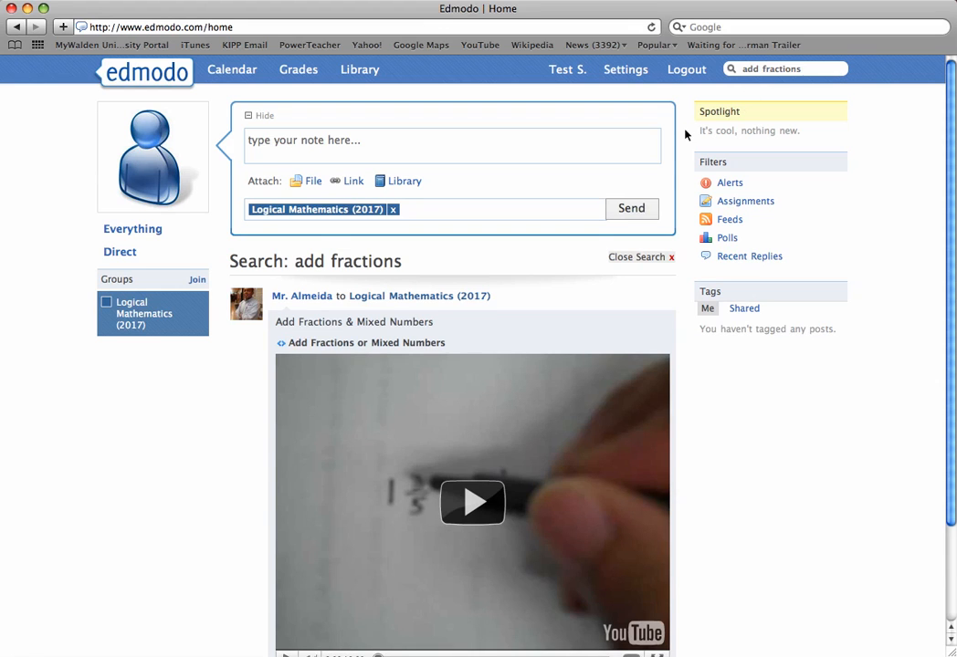
scroll(down, 3)
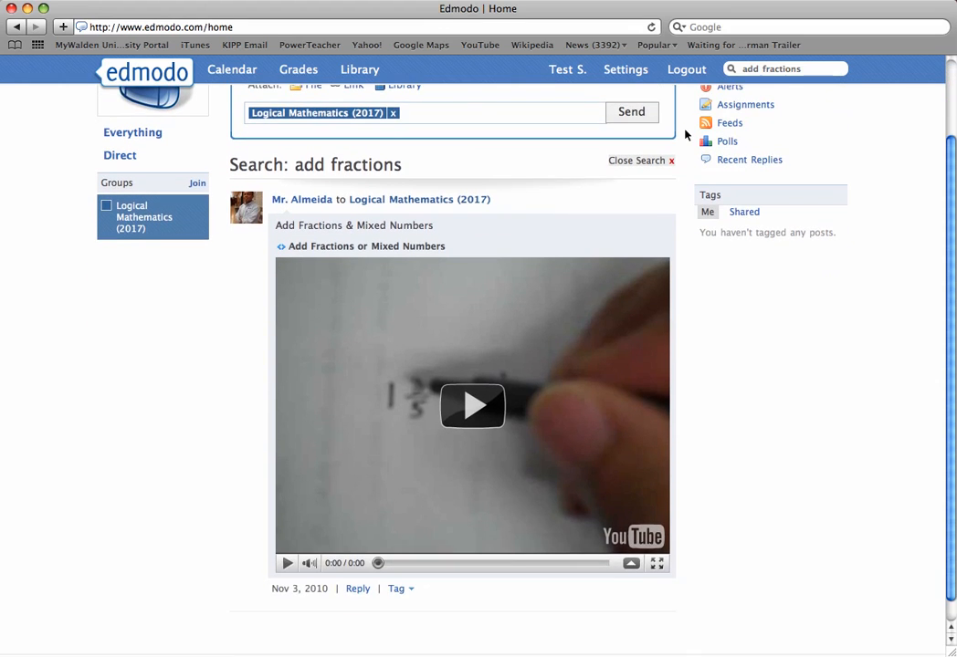
scroll(down, 3)
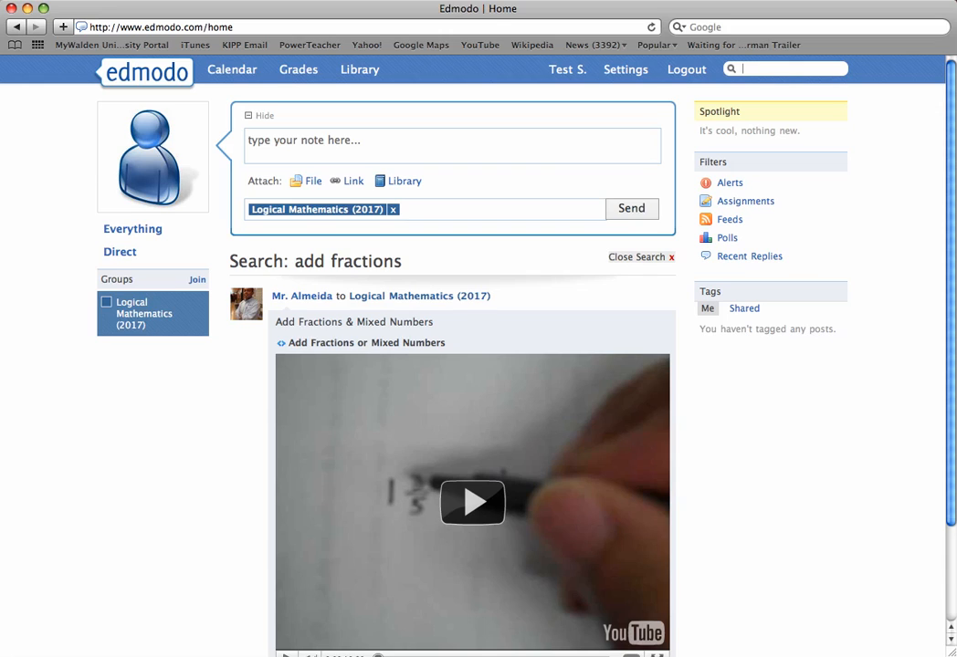
Step: Search for 'submission' and review the Account Creation and Assignment Submission post
text(e)
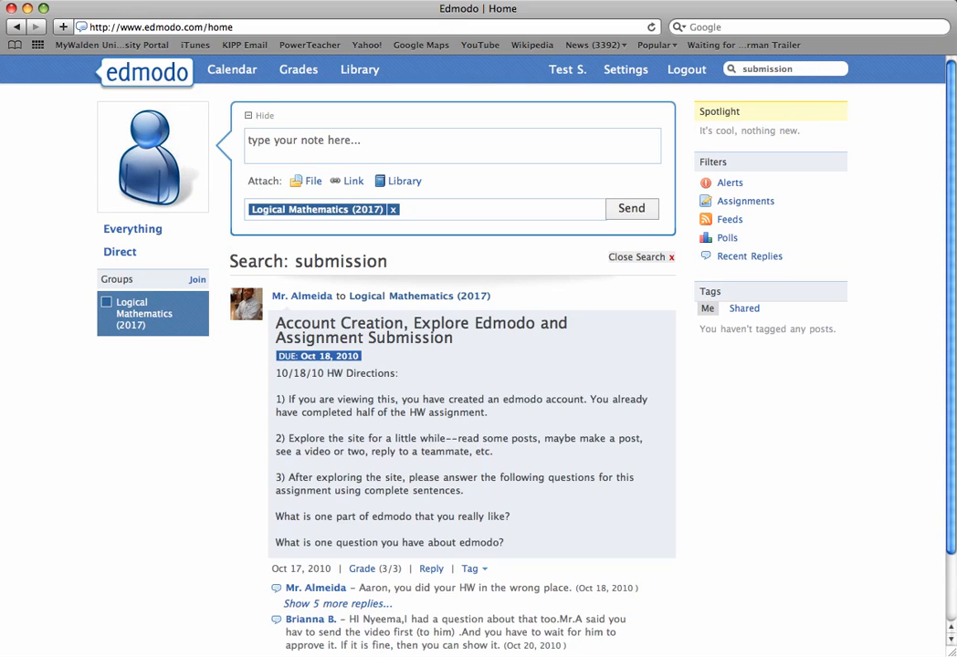
mouse_move(689, 131)
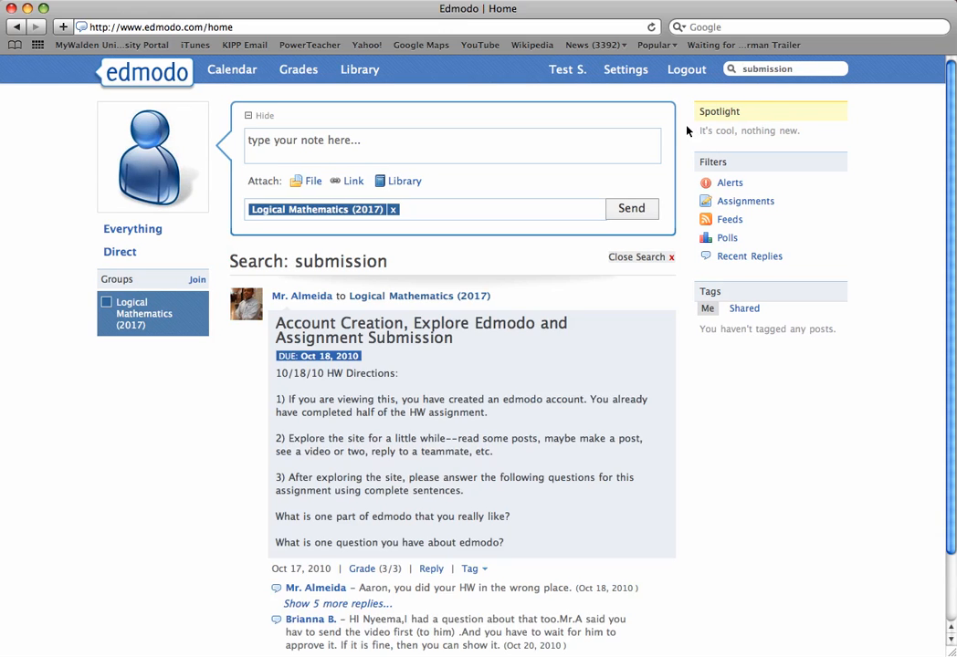
scroll(down, 3)
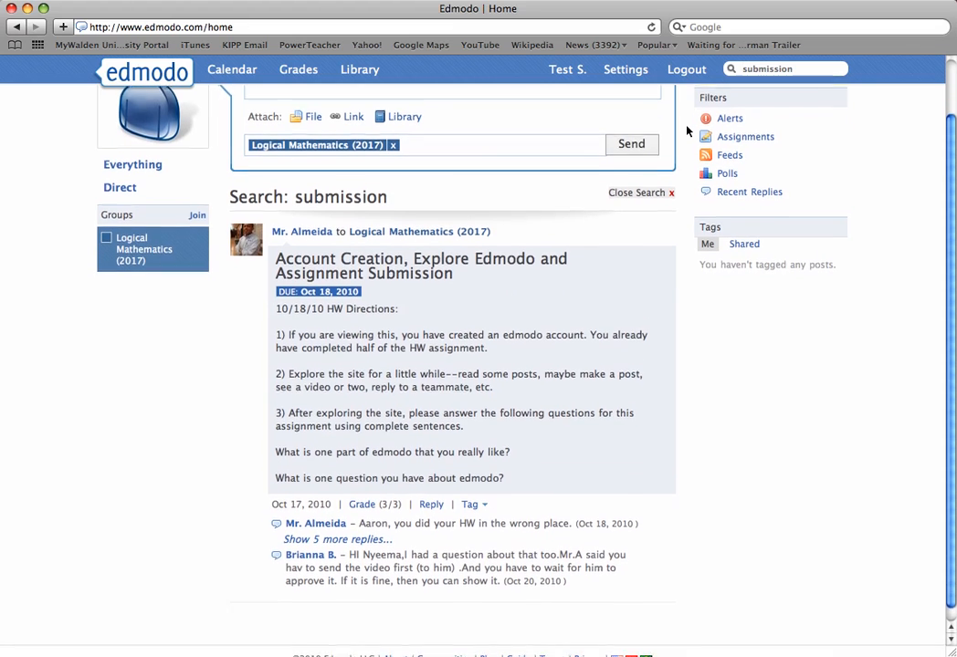
scroll(down, 3)
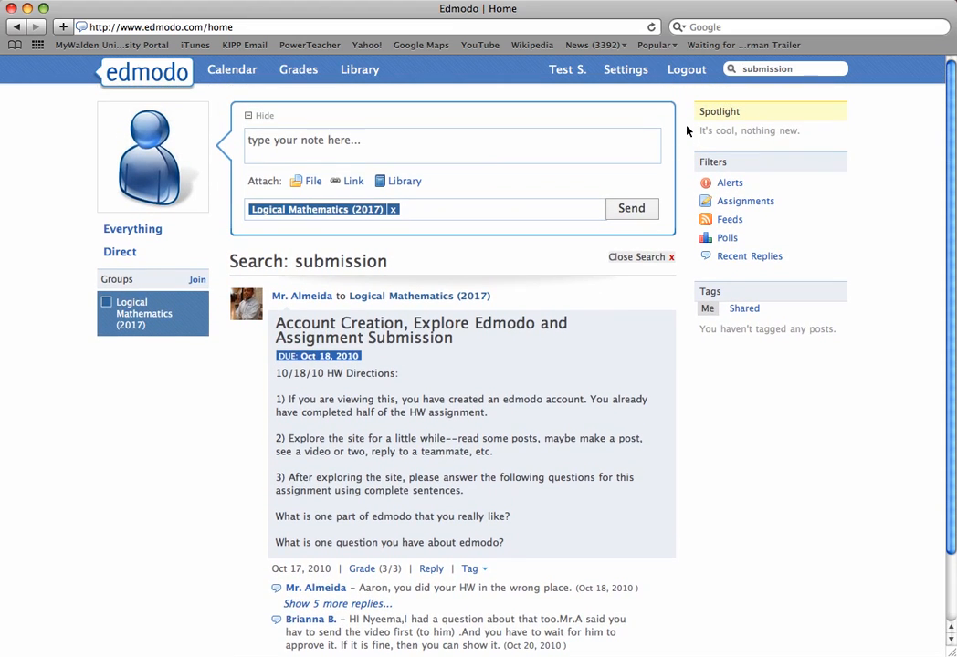
mouse_move(701, 208)
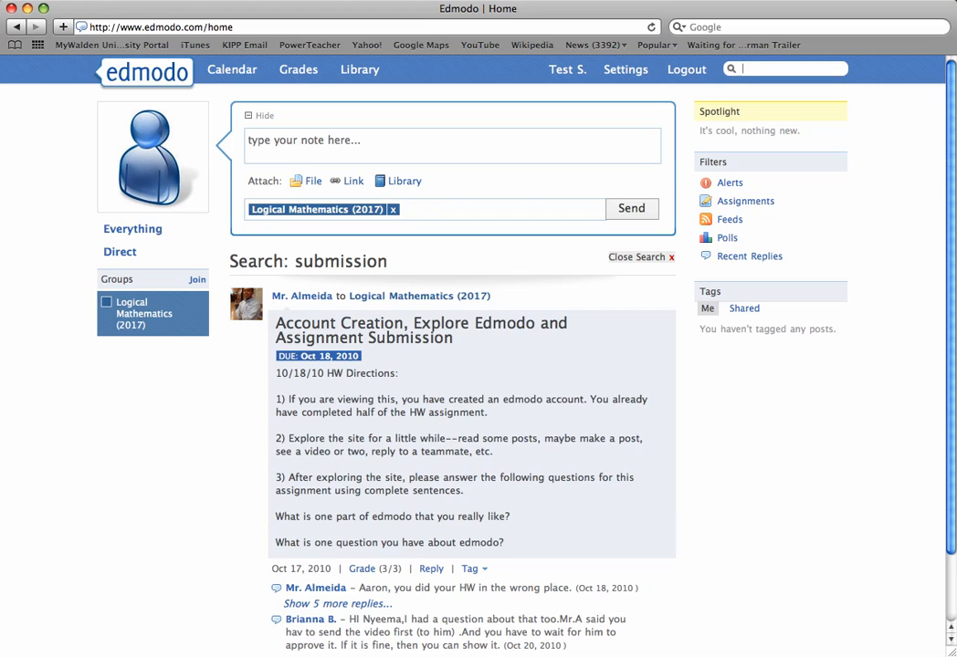
Step: Search for 'exemplar' to reach the Mathematics Paper #1 post, dismissing the number line preview
text(exemplar)
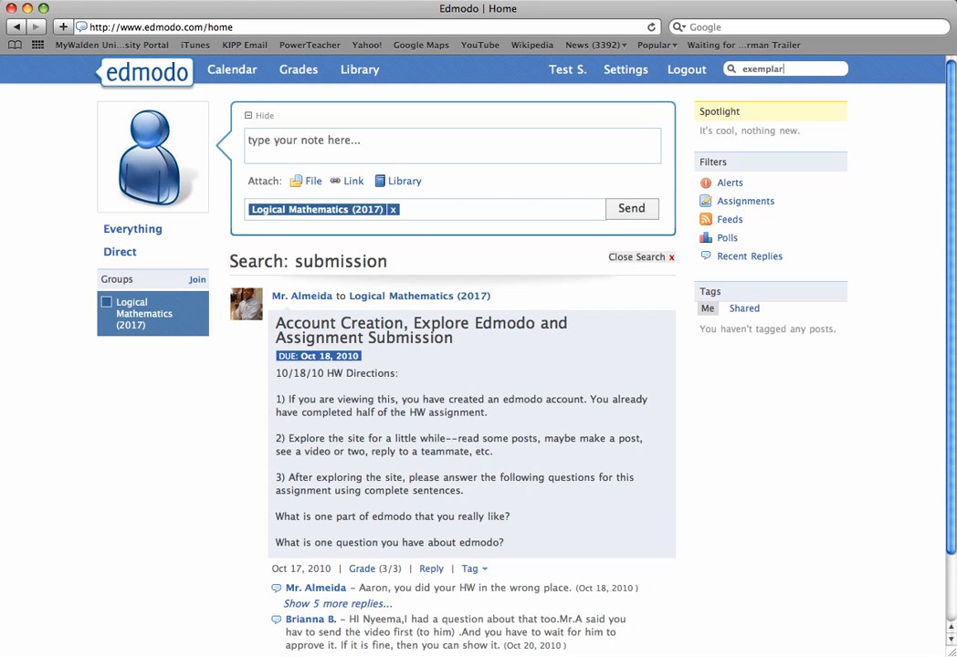
key(Backspace)
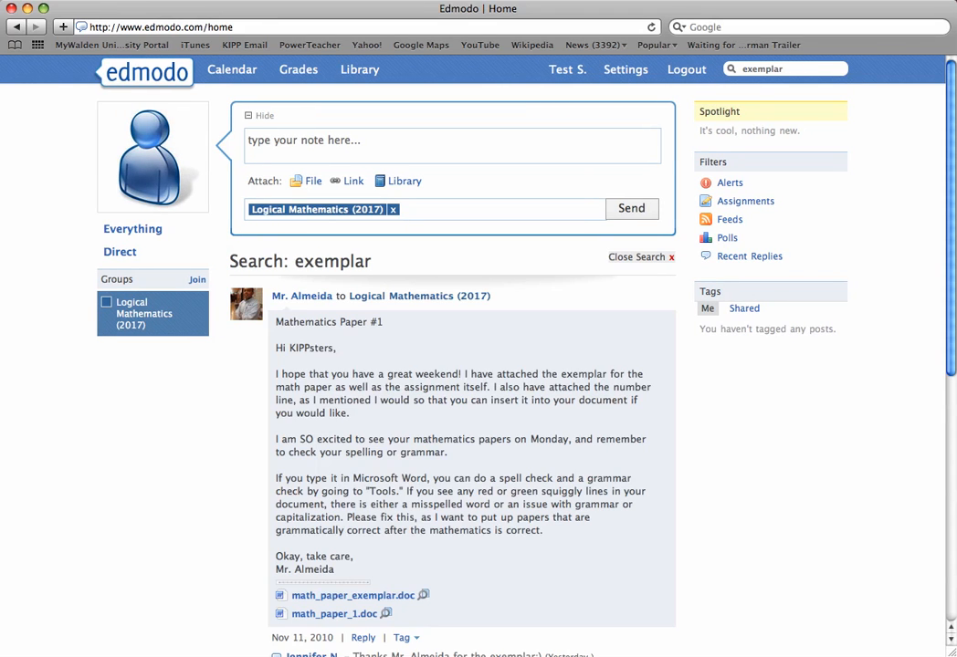
mouse_move(678, 150)
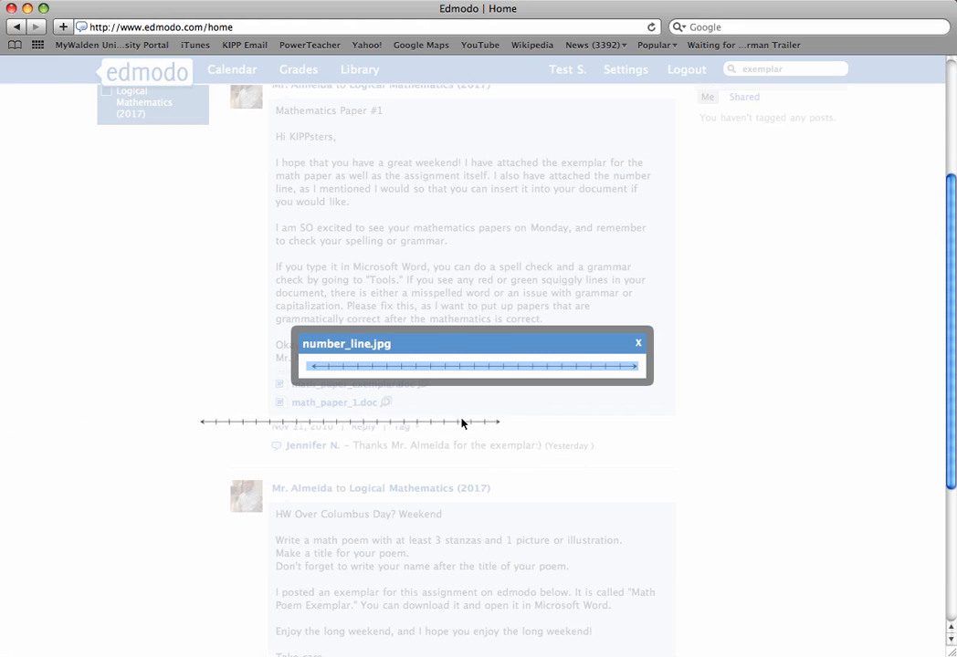
click(637, 343)
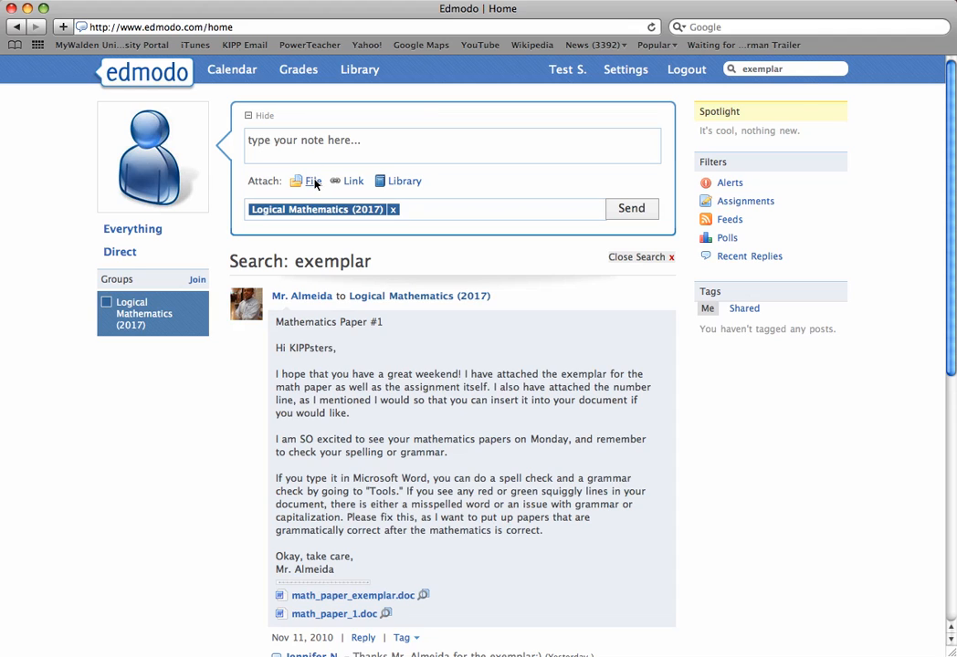
Step: Browse Documents > KIPP 2010–2011 > Logical Mathematics > Mathematics Papers in the file chooser
click(310, 180)
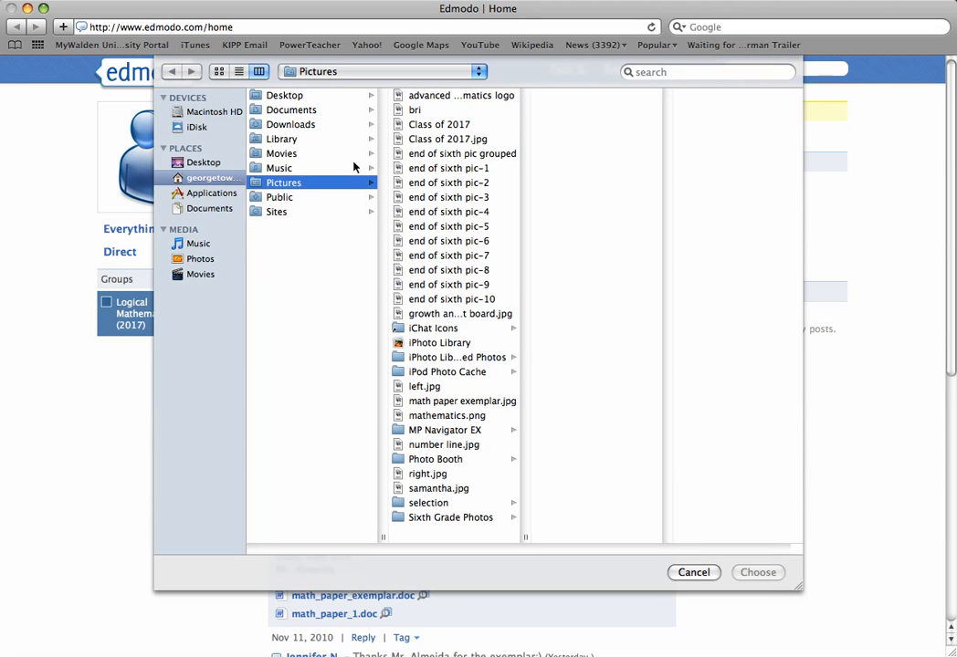
click(292, 110)
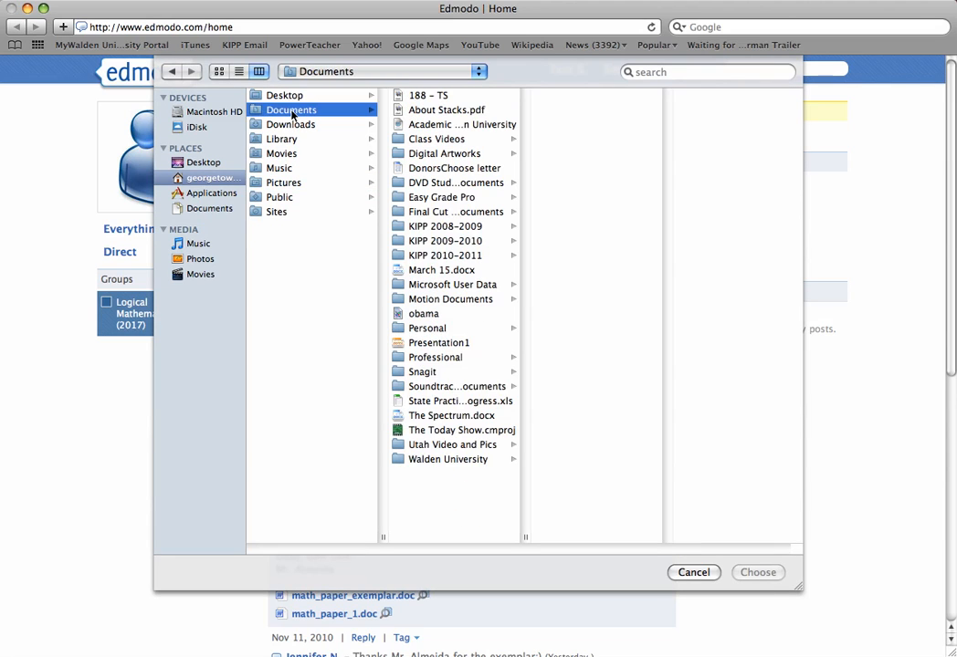
click(446, 256)
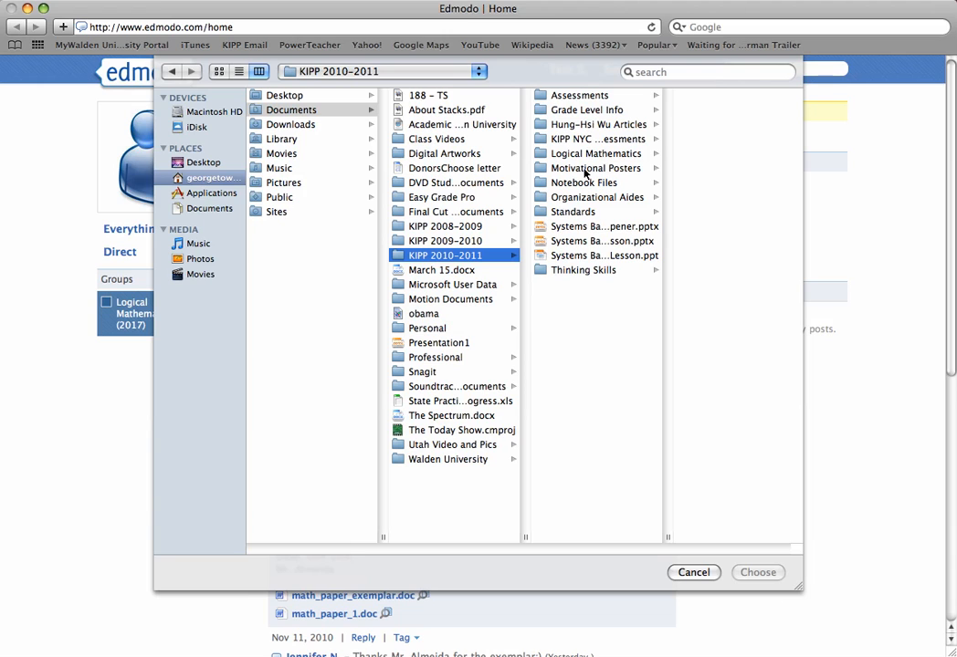
click(595, 153)
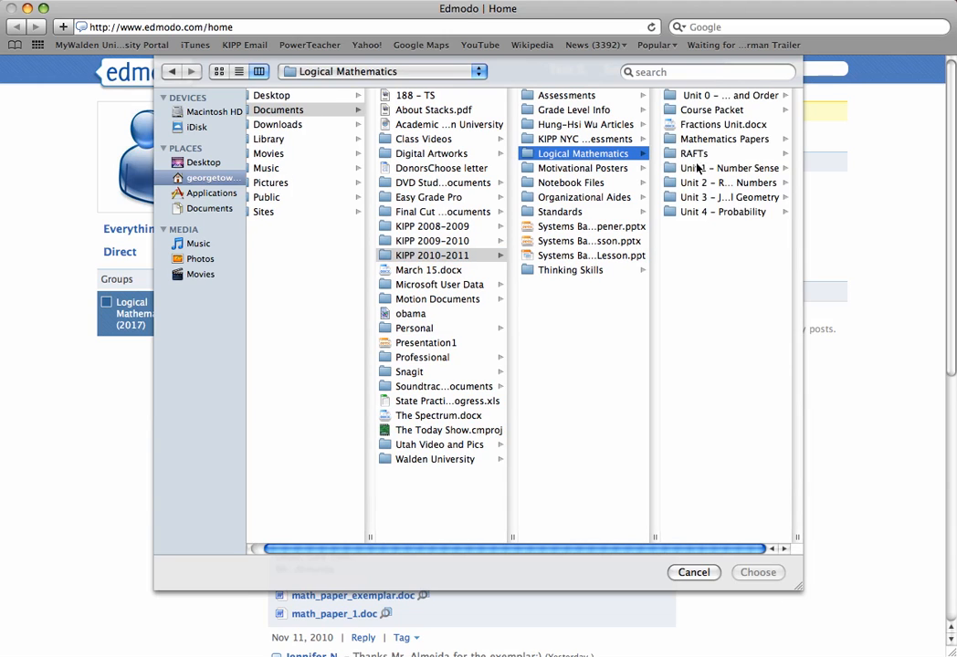
click(580, 139)
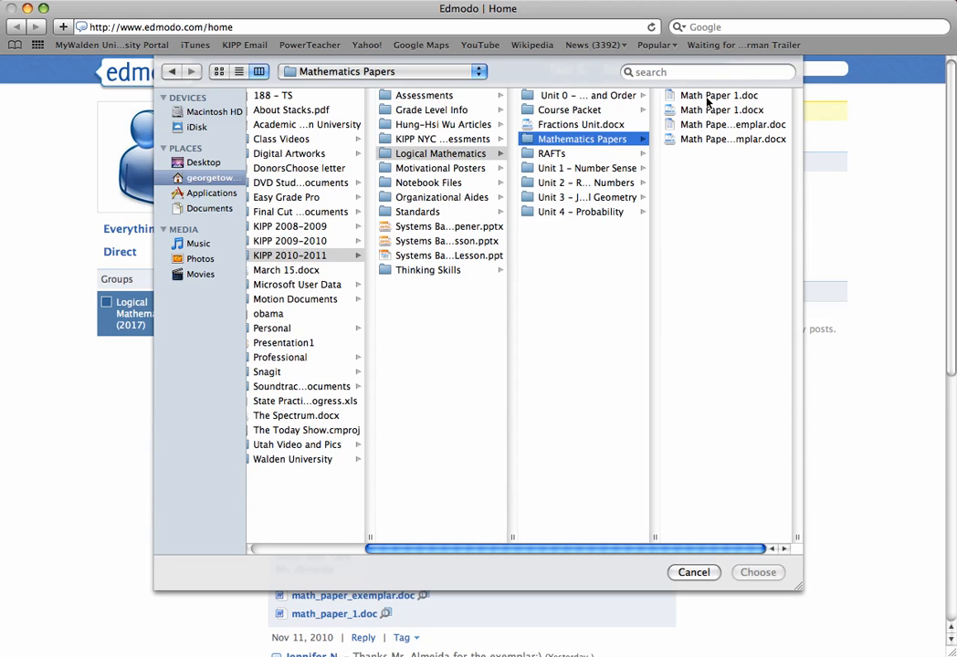
Step: Attach Math Paper Exemplar.doc to the note instead of Math Paper 1
click(717, 95)
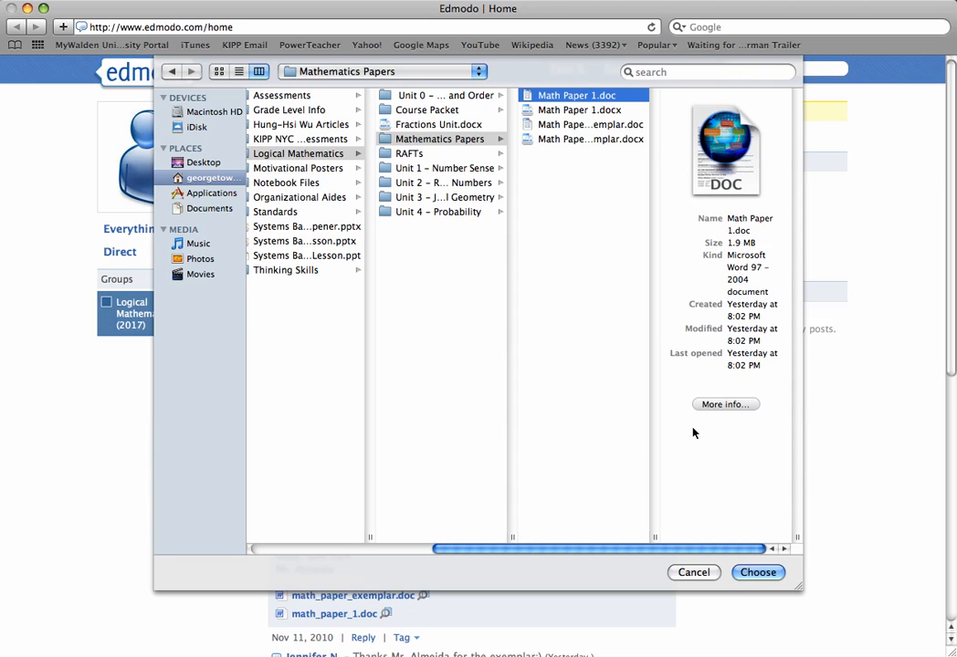
mouse_move(566, 124)
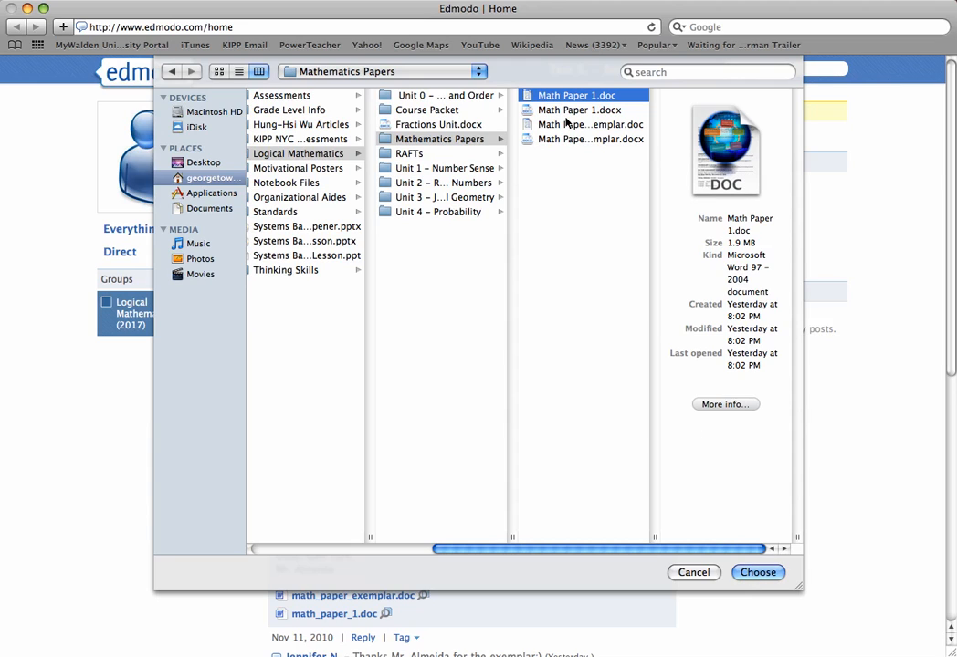
click(587, 124)
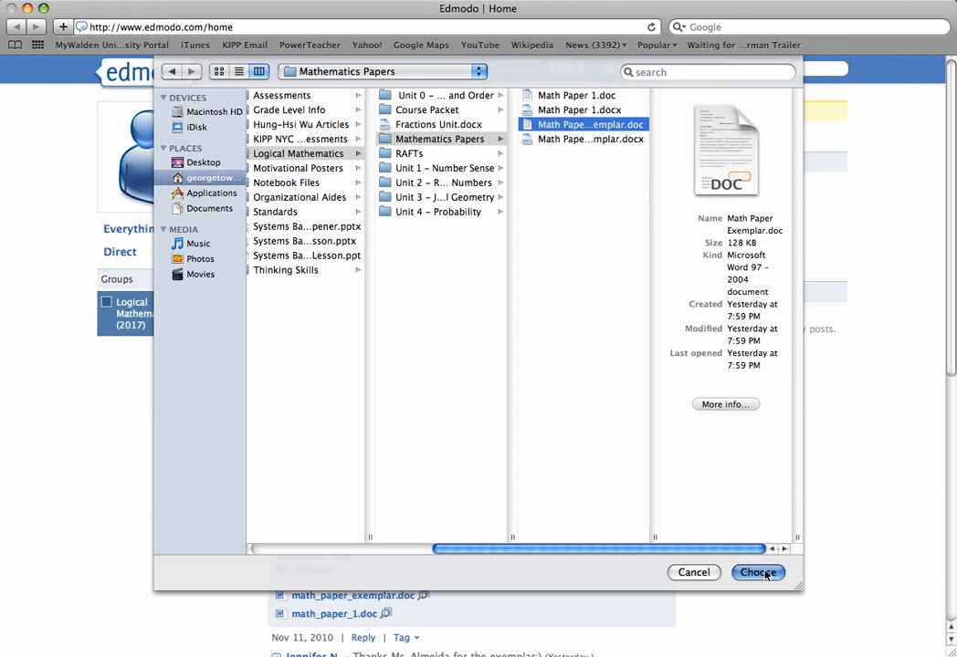
click(758, 574)
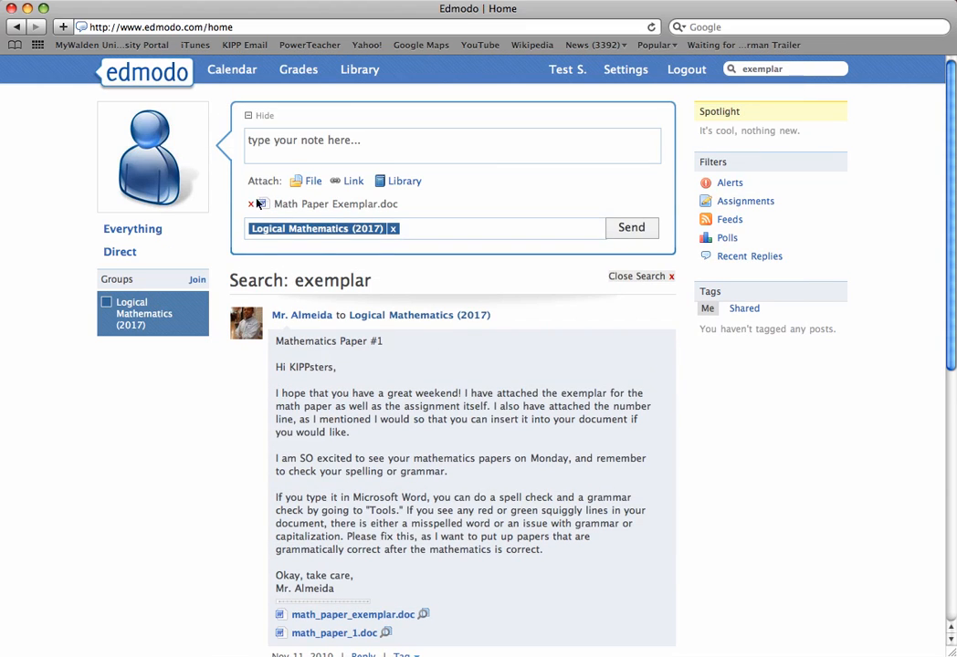
mouse_move(356, 204)
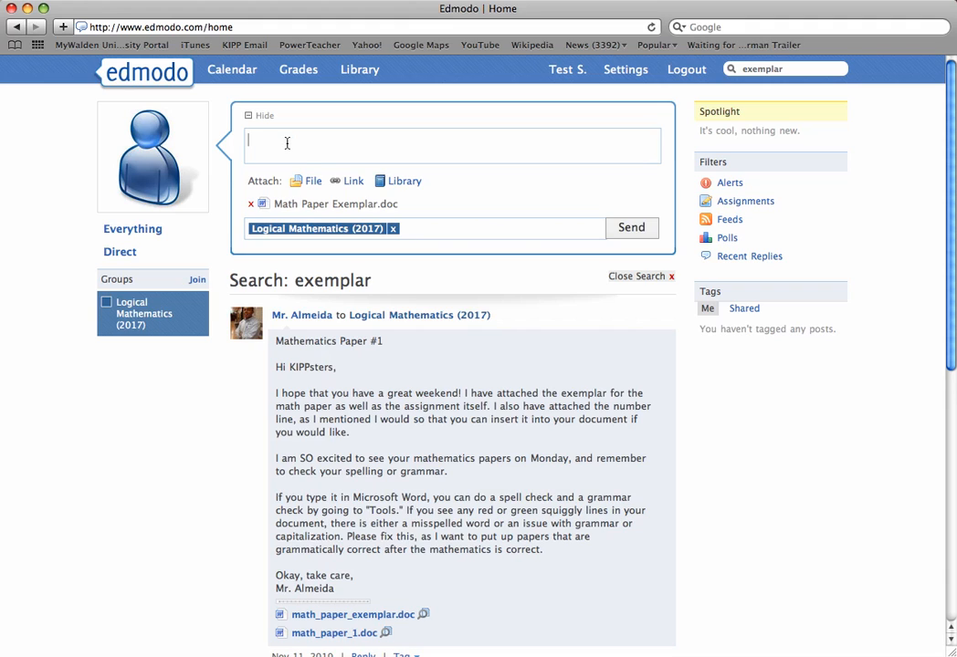
Step: Write the message 'Hi Mr. Almeida, this is my Math Paper #1!' in the note
text(Hi Mr)
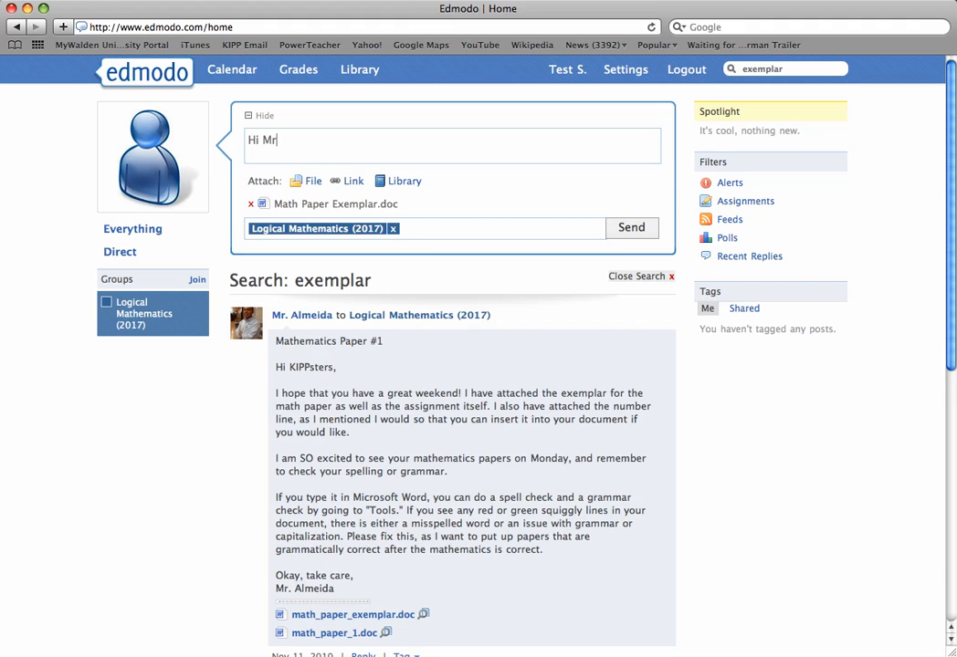
text(. Almeo)
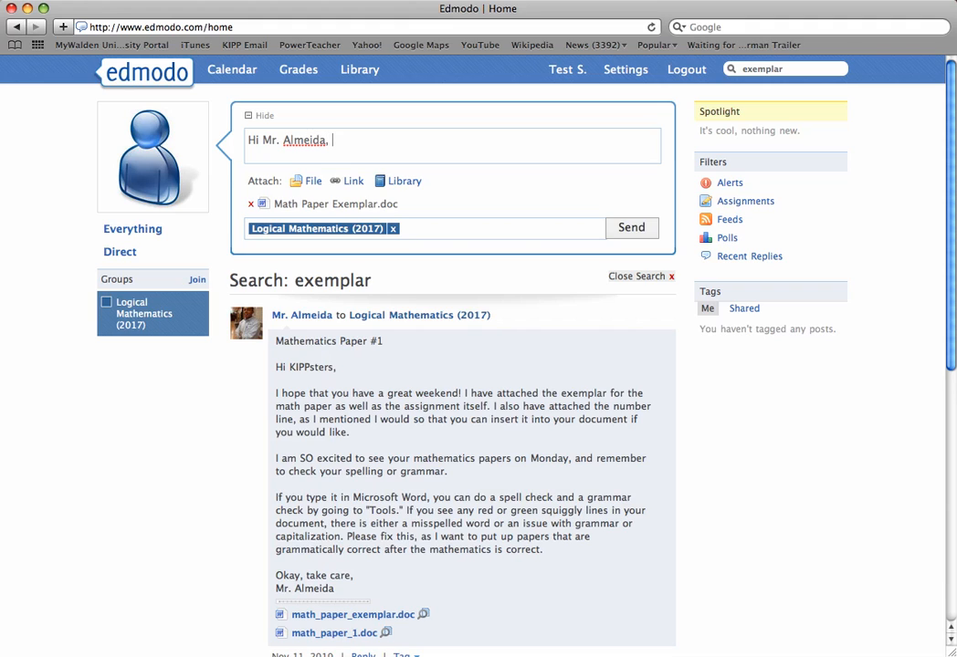
text(this i)
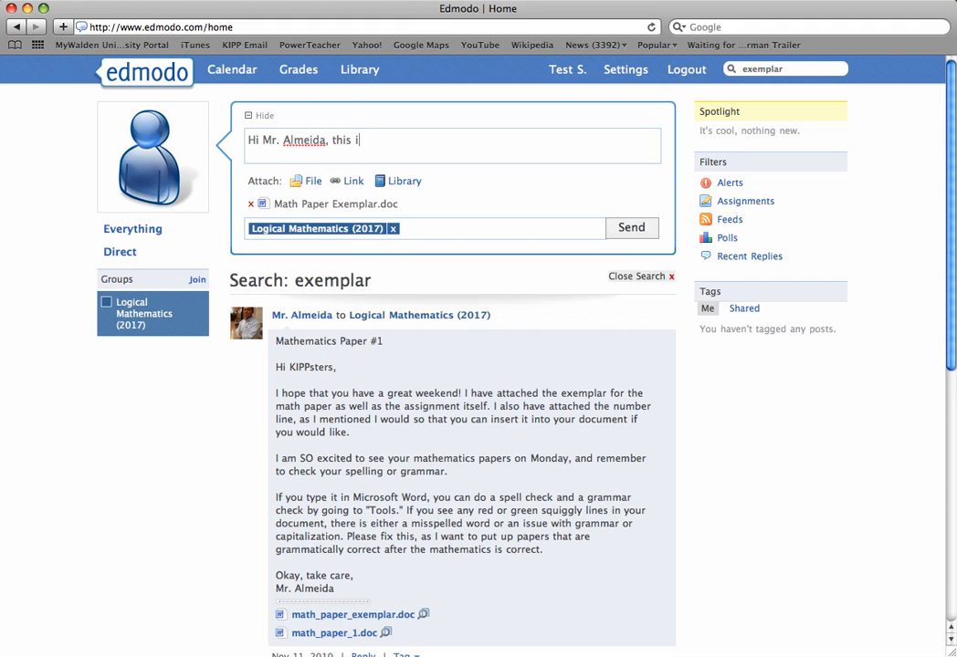
text(s my)
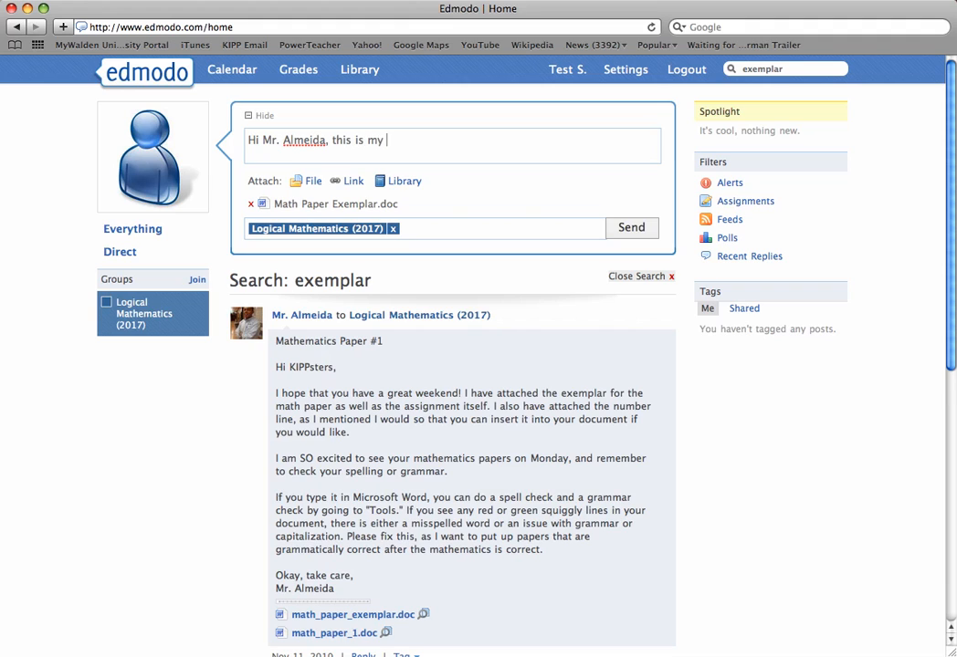
text(Math Paper #)
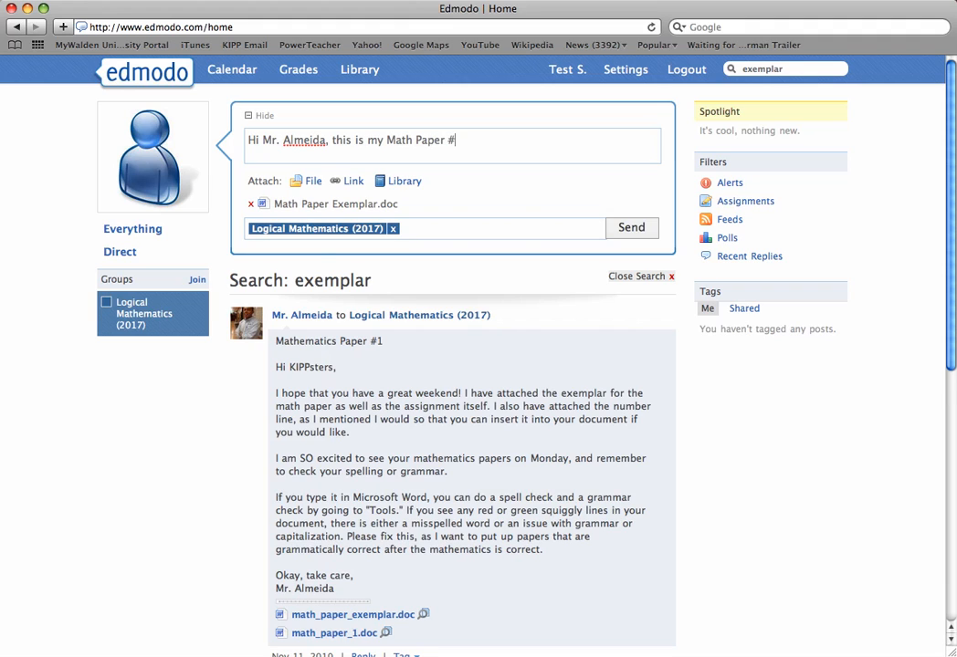
text(1!)
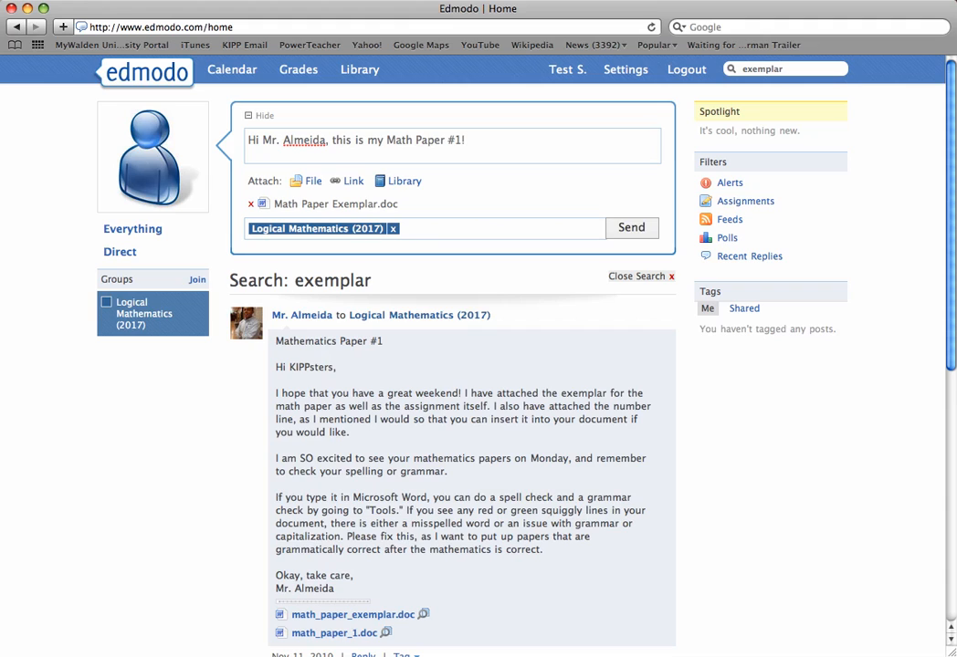
mouse_move(345, 192)
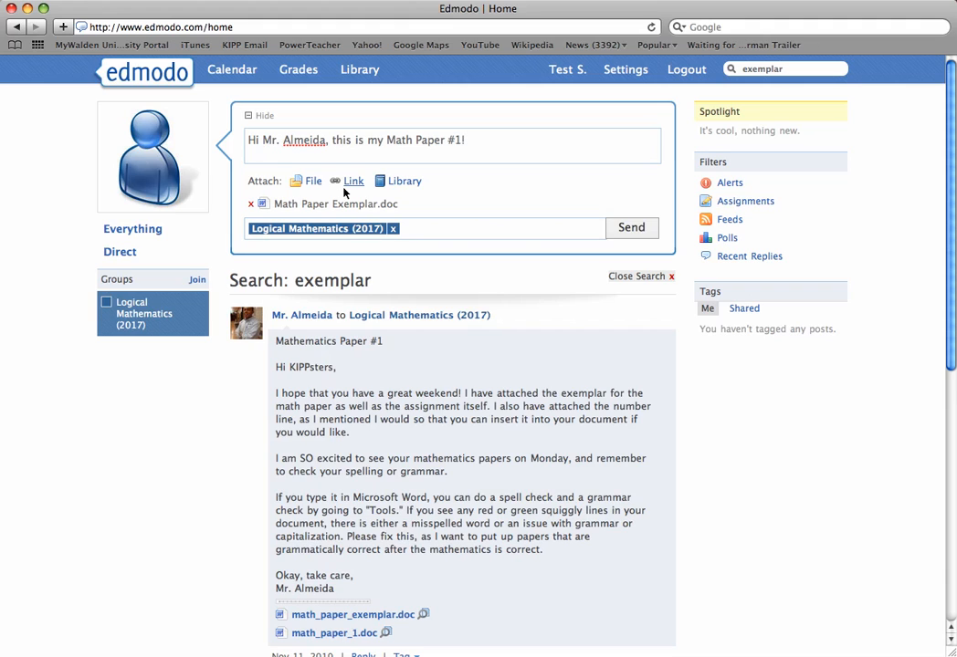
click(420, 229)
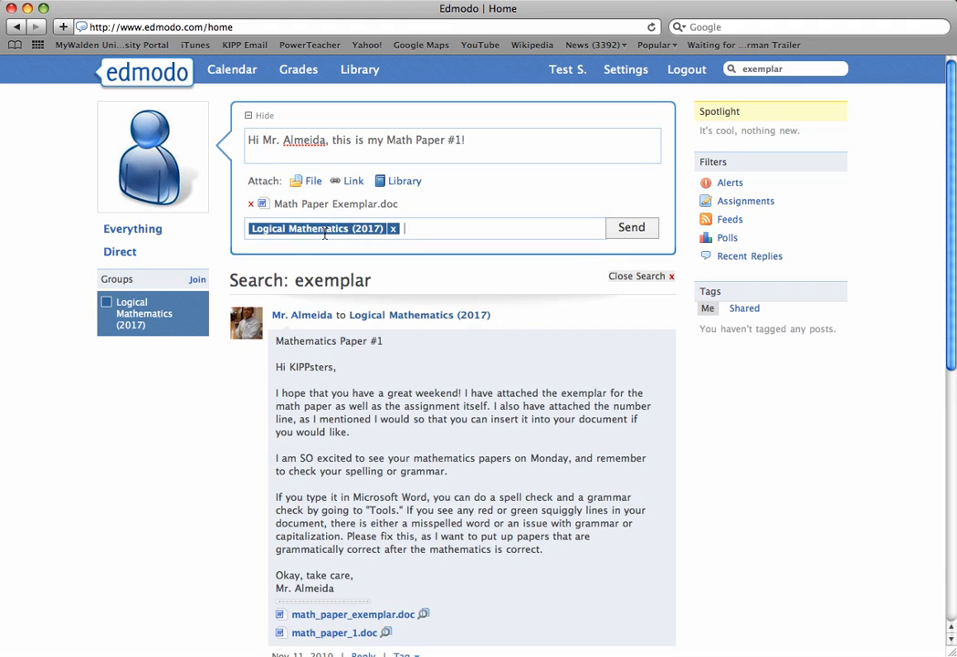
click(394, 228)
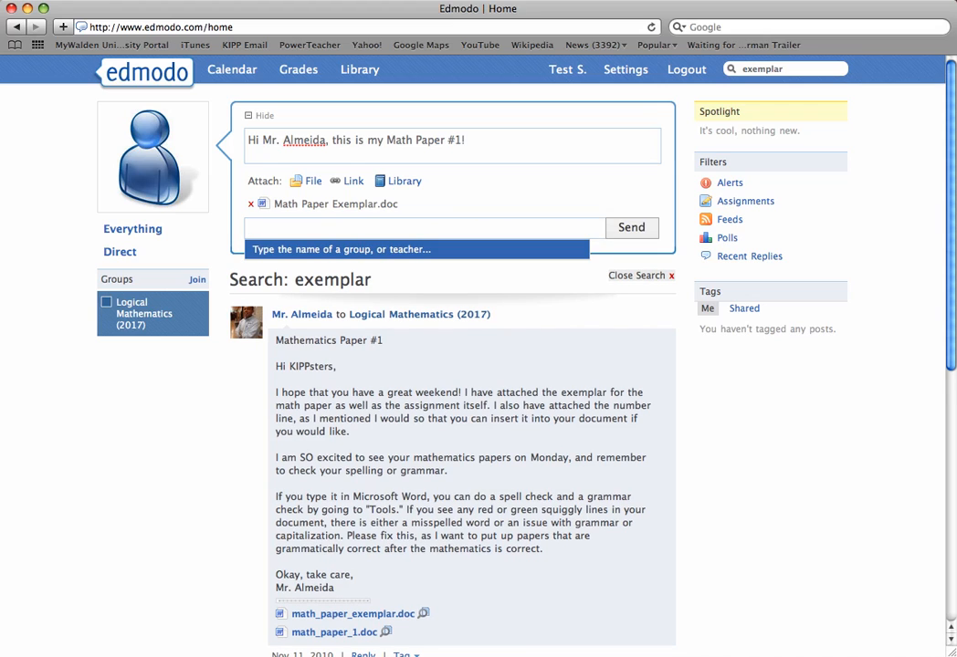
text(mr)
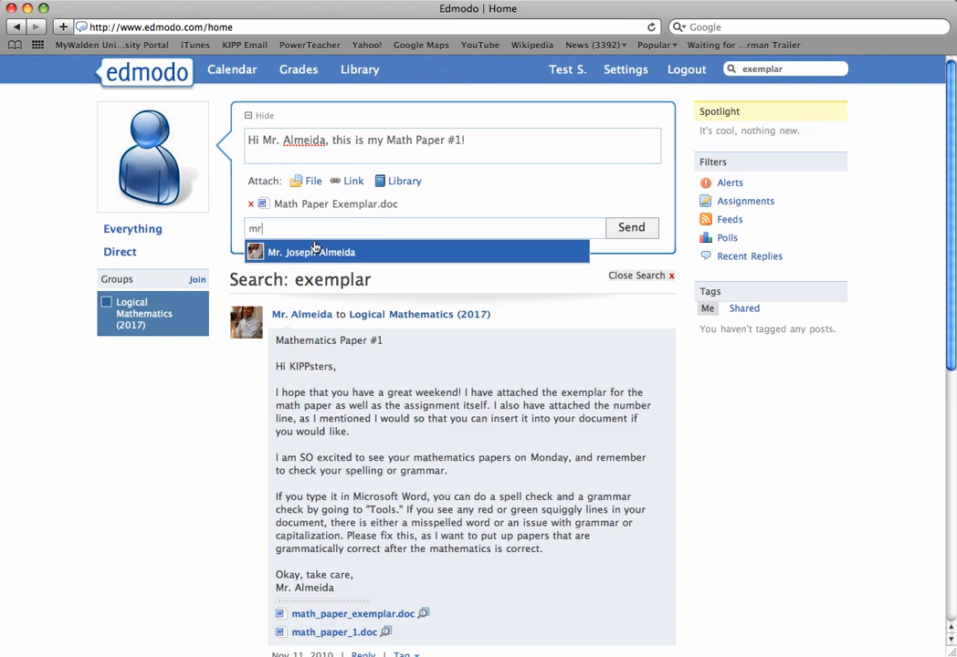
click(311, 252)
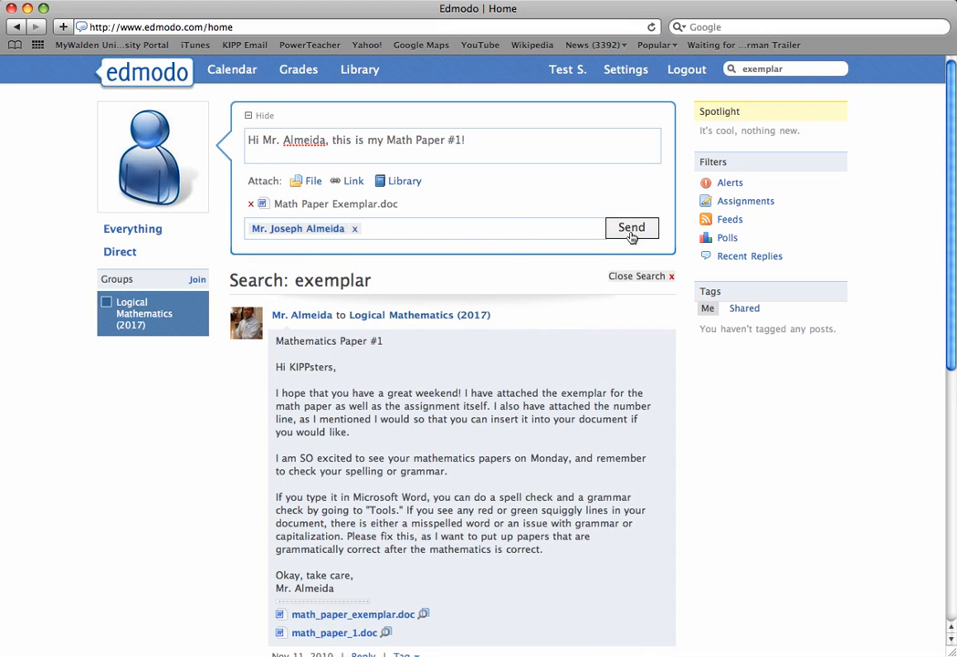
click(632, 226)
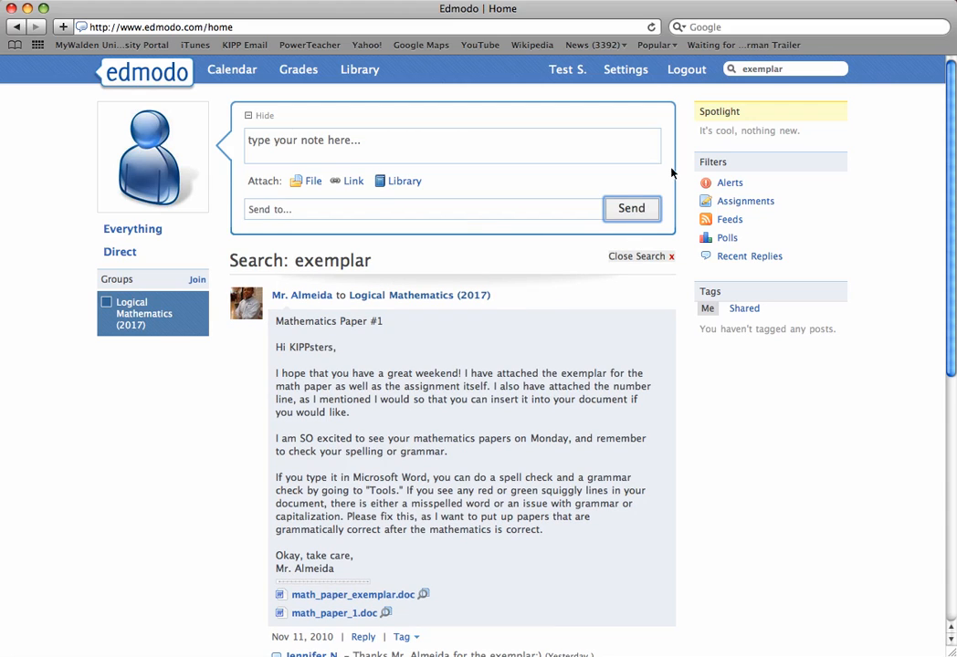
mouse_move(139, 216)
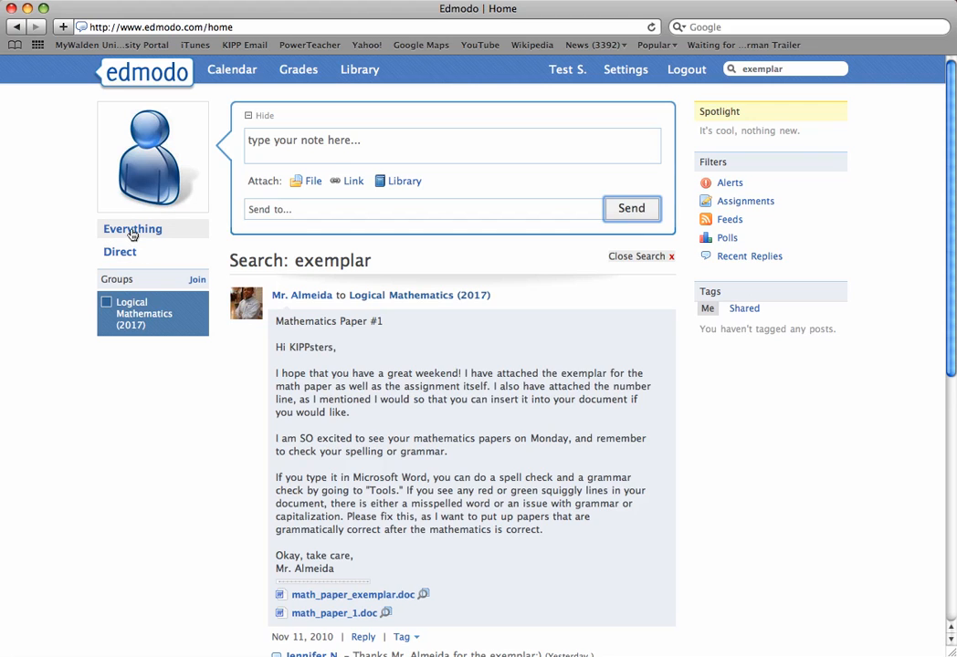
Step: Show the Everything feed with the new direct post at the top
click(132, 228)
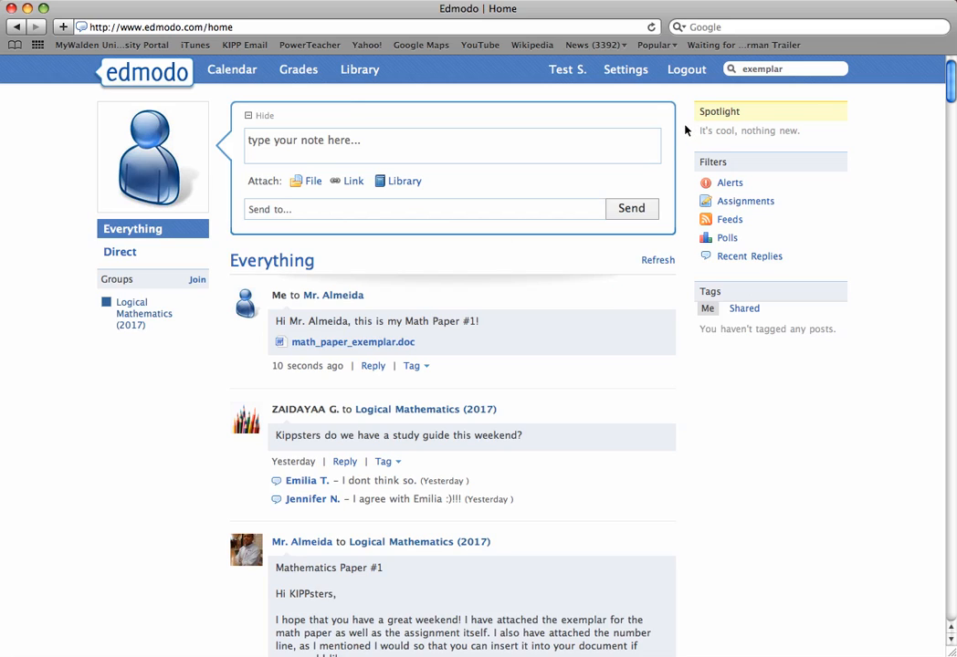
mouse_move(685, 128)
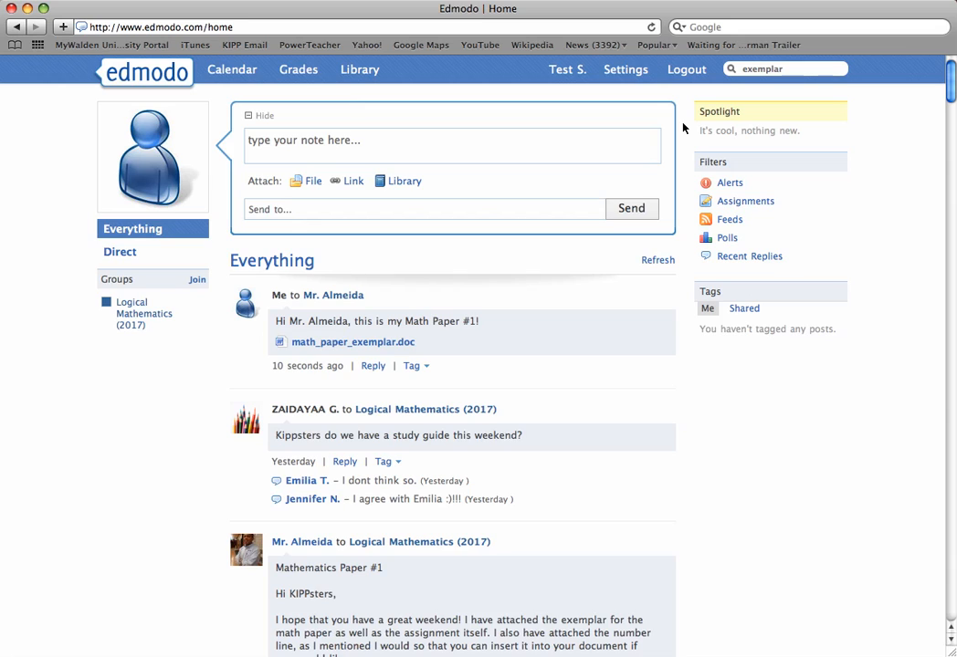
mouse_move(686, 70)
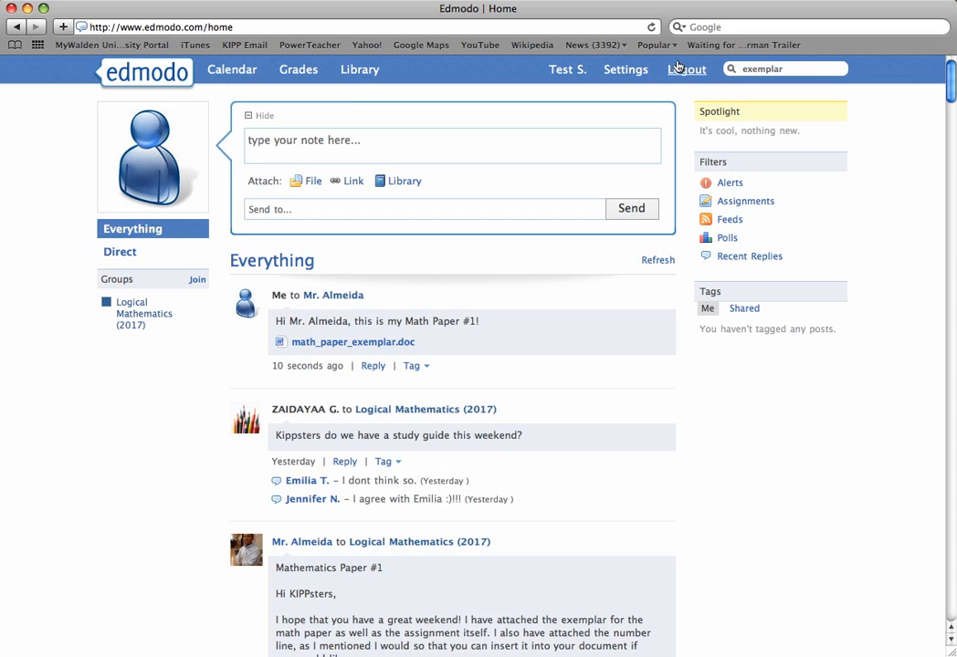